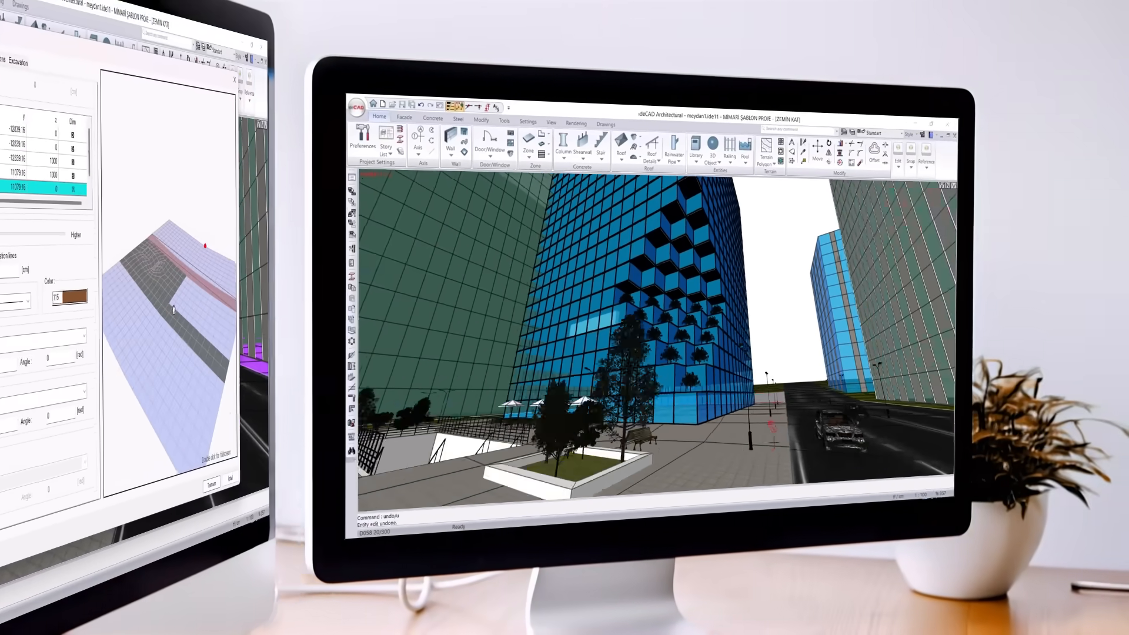
Step: Select the terrain polygon in the 3D view and bring up its Terrain Settings
{"action": "left_click", "coordinate": [949, 126]}
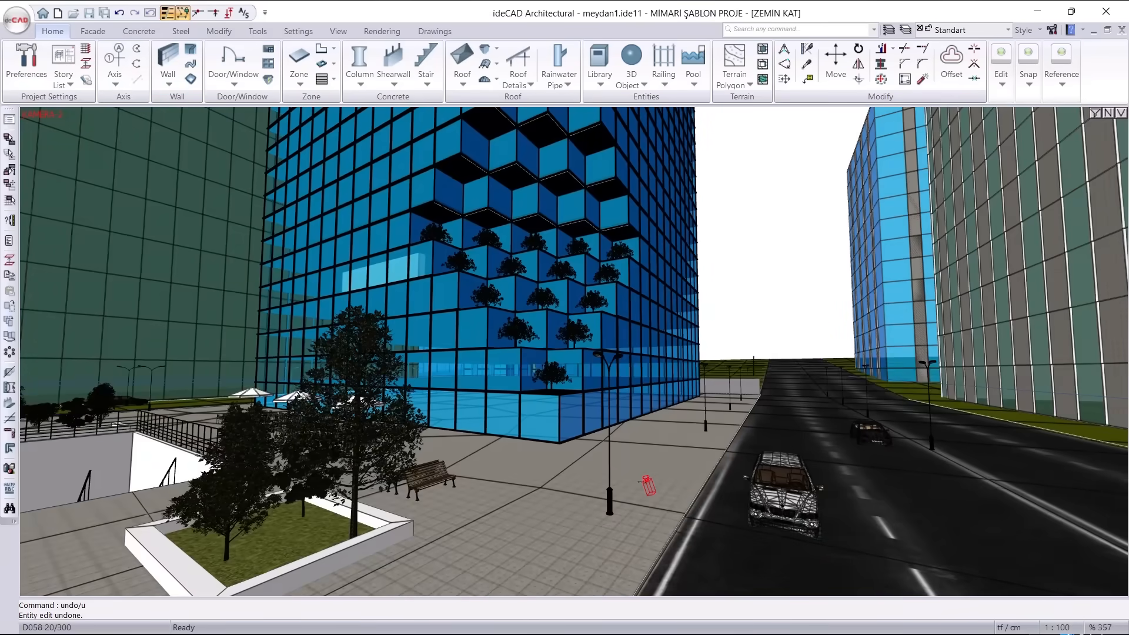
{"action": "left_click", "coordinate": [734, 65]}
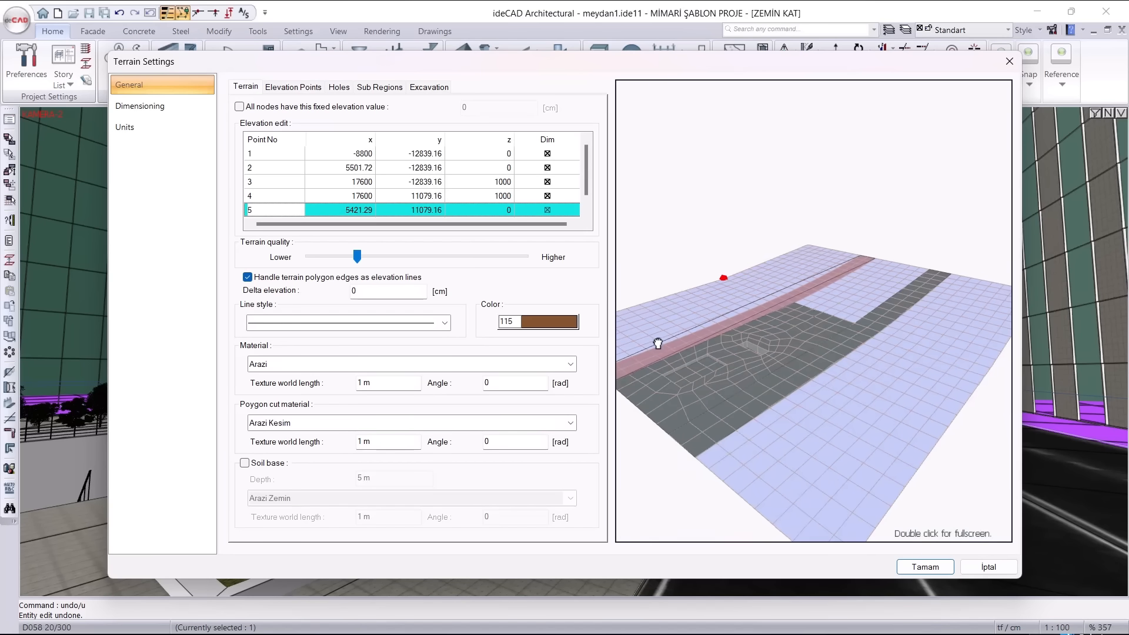
Step: Raise terrain quality to medium, check the preview, and apply the settings with Tamam
{"action": "left_click_drag", "start_coordinate": [357, 255], "coordinate": [431, 255]}
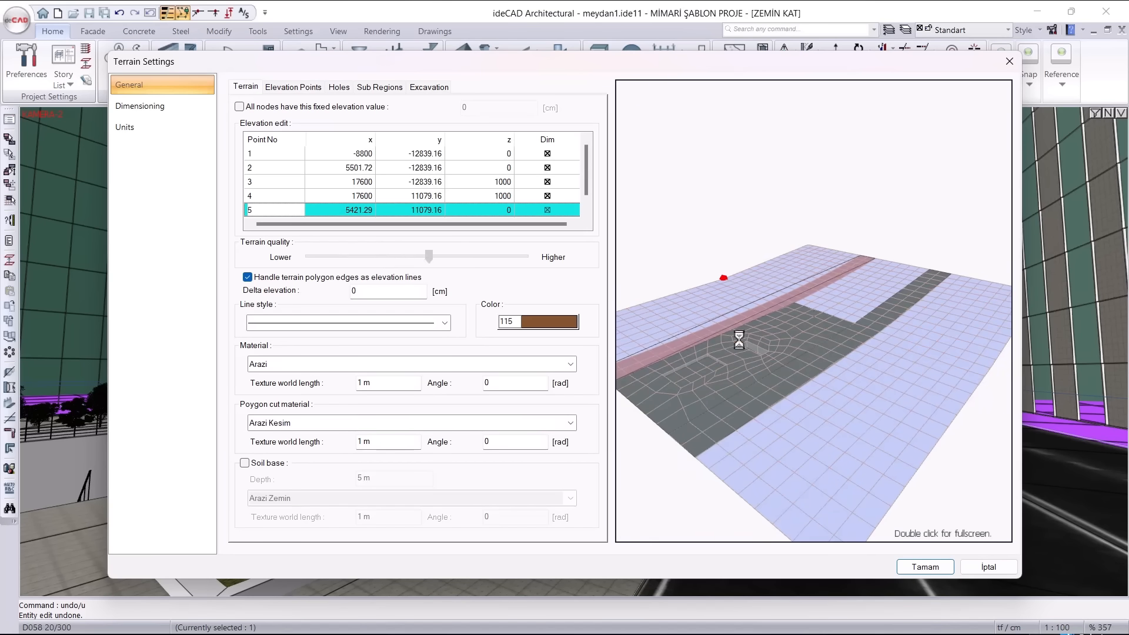
{"action": "left_click_drag", "start_coordinate": [431, 255], "coordinate": [431, 256]}
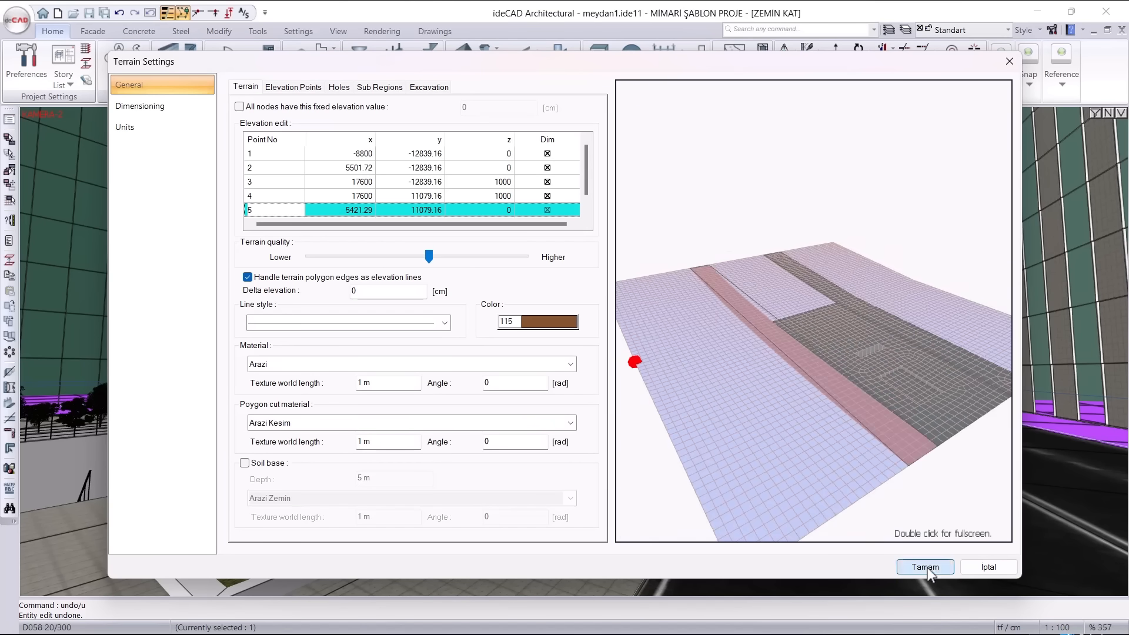
{"action": "left_click", "coordinate": [925, 567]}
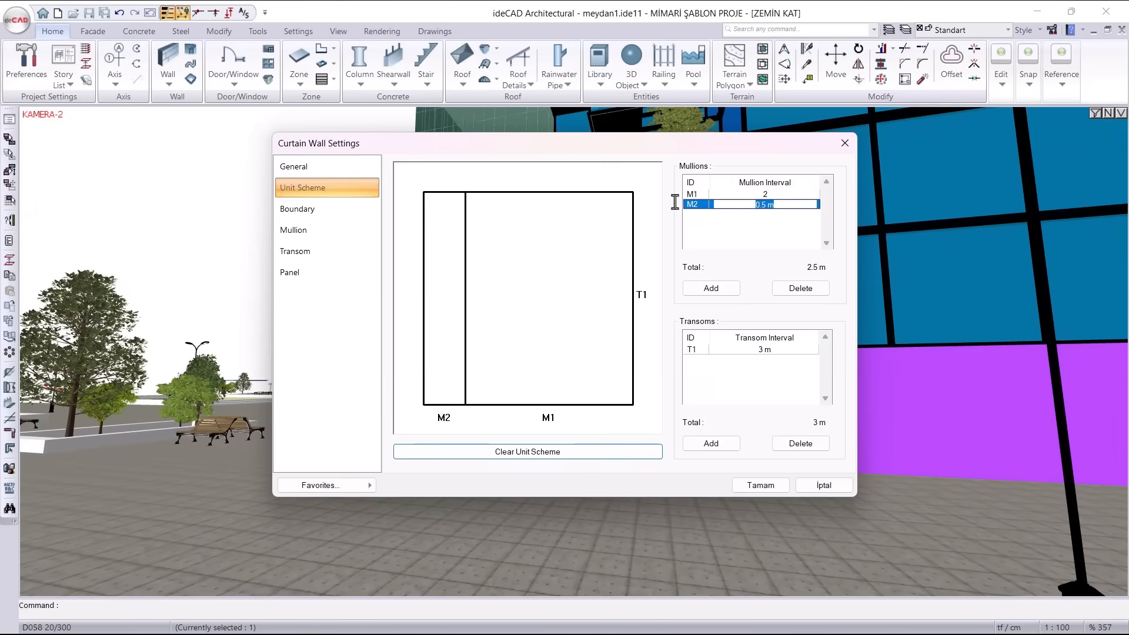
Step: Apply the unit scheme with 2 m and 0.5 m mullion intervals and inspect the tower-base curtain wall
{"action": "left_click", "coordinate": [294, 230]}
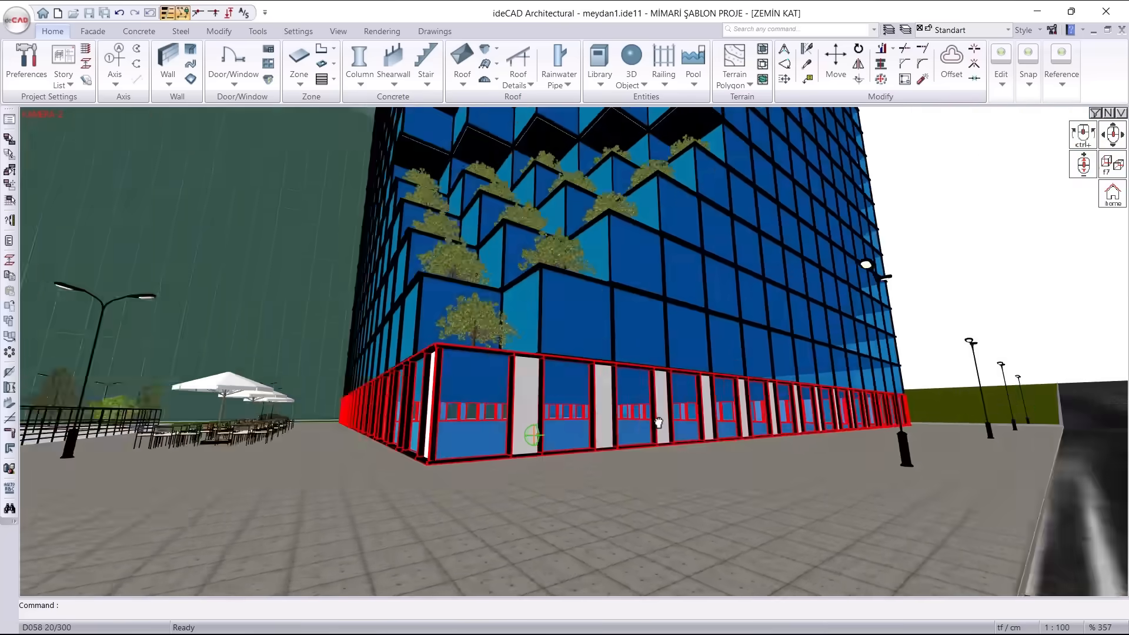
{"action": "left_click_drag", "start_coordinate": [655, 421], "coordinate": [569, 414]}
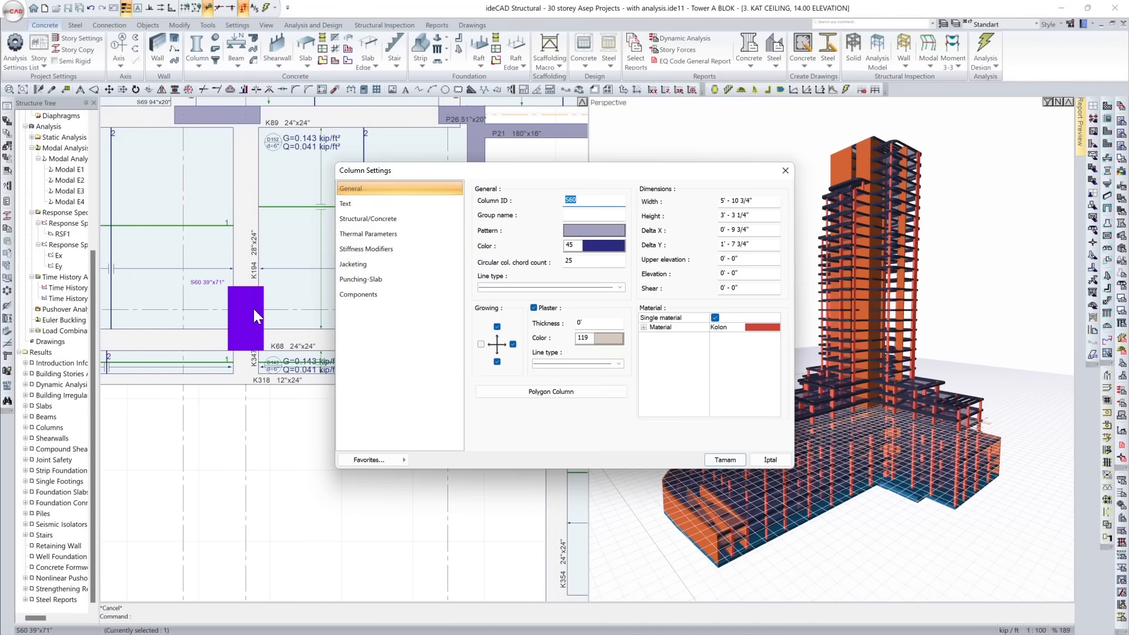
Step: Review the column's Structural/Concrete page and its Thermal Parameters page
{"action": "left_click", "coordinate": [368, 219]}
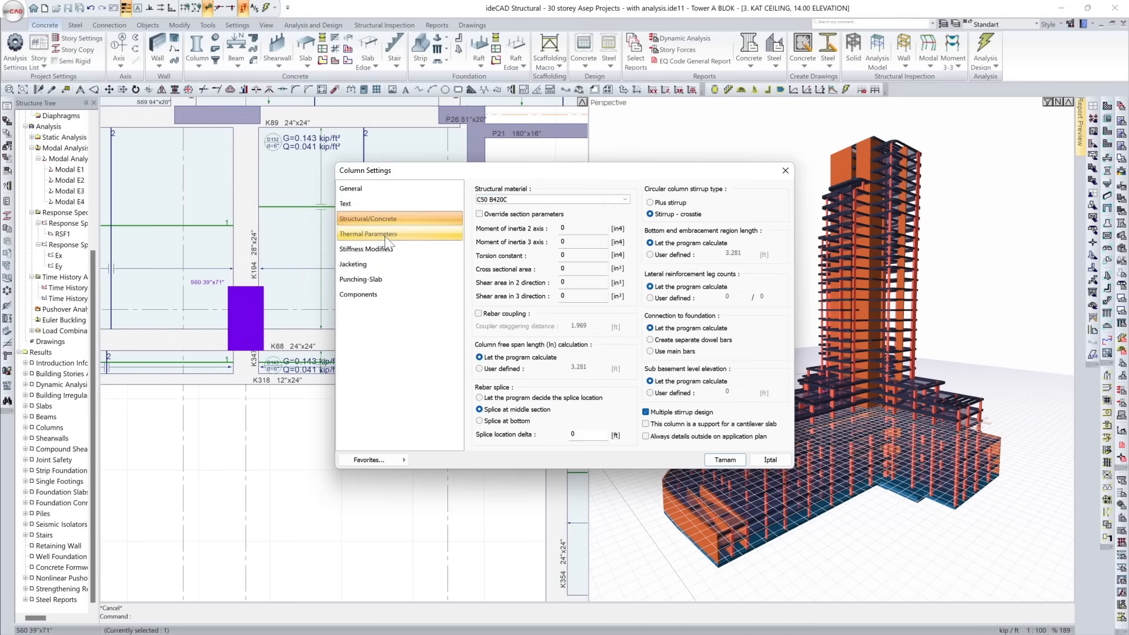
{"action": "left_click", "coordinate": [359, 294]}
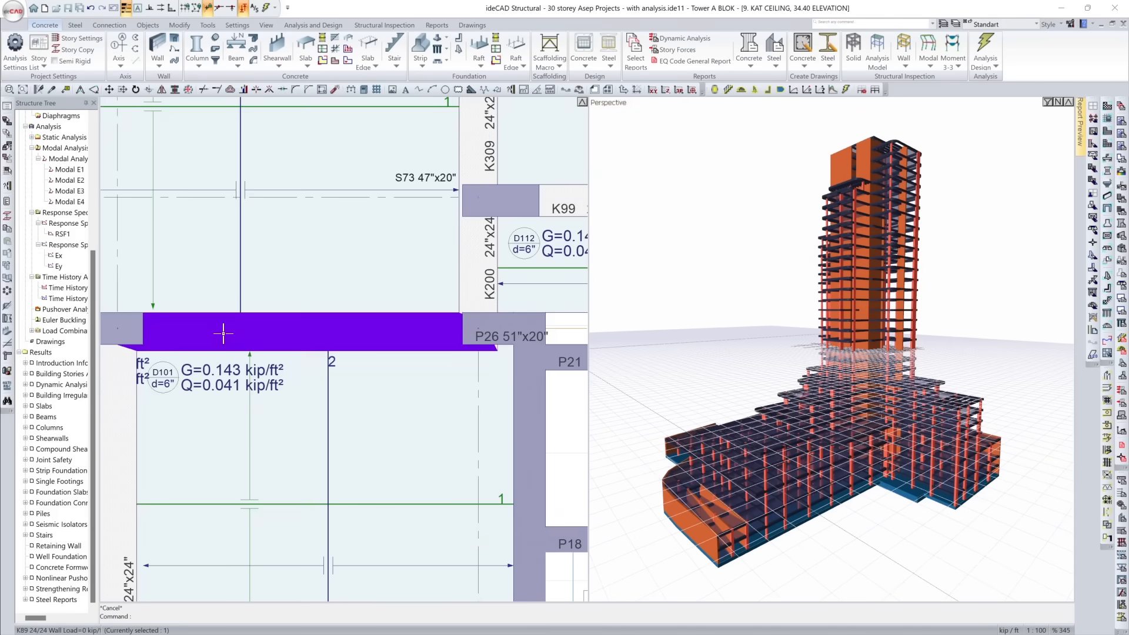
Step: Bring up the purple beam's settings from the plan and show its Text page
{"action": "double_click", "coordinate": [223, 332]}
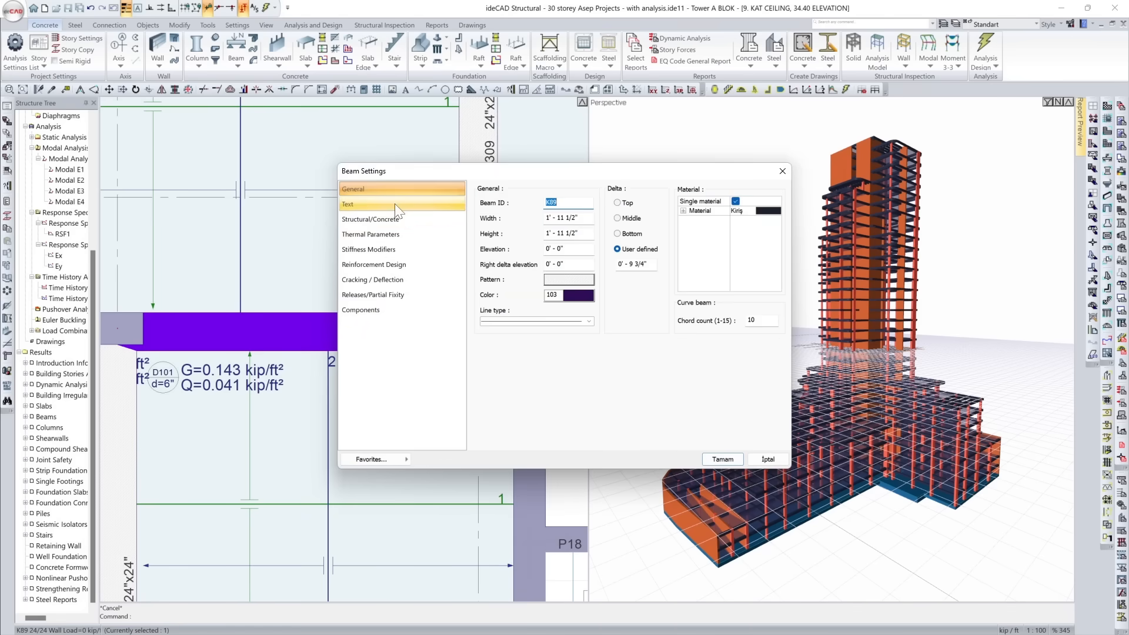
{"action": "left_click", "coordinate": [370, 249]}
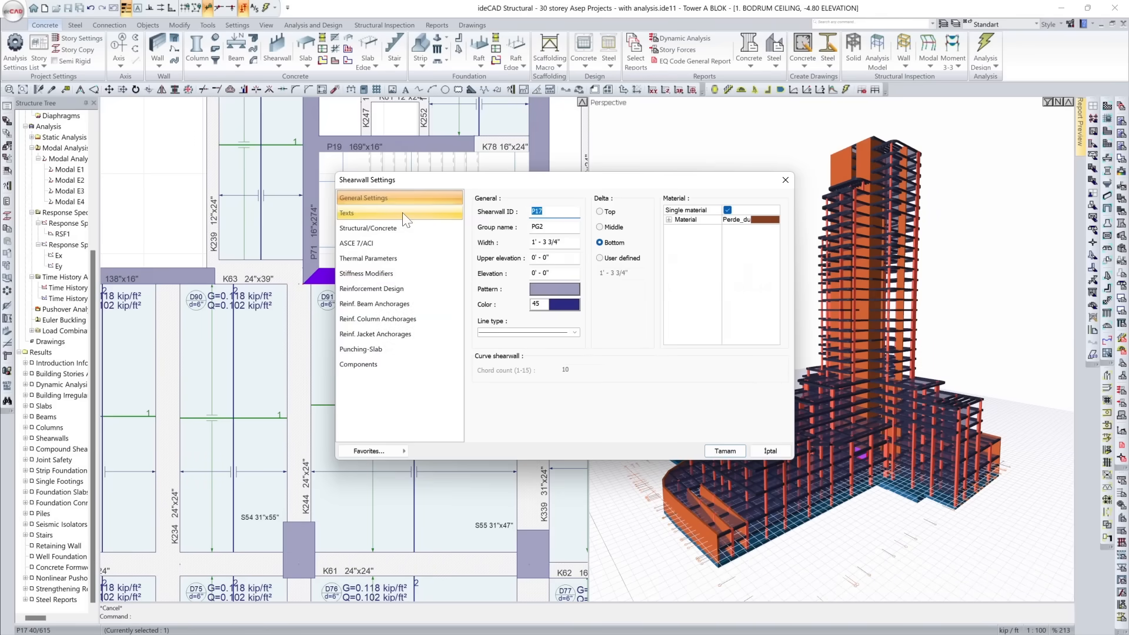
Step: Show the shearwall's Thermal Parameters page with override left unticked
{"action": "left_click", "coordinate": [368, 258]}
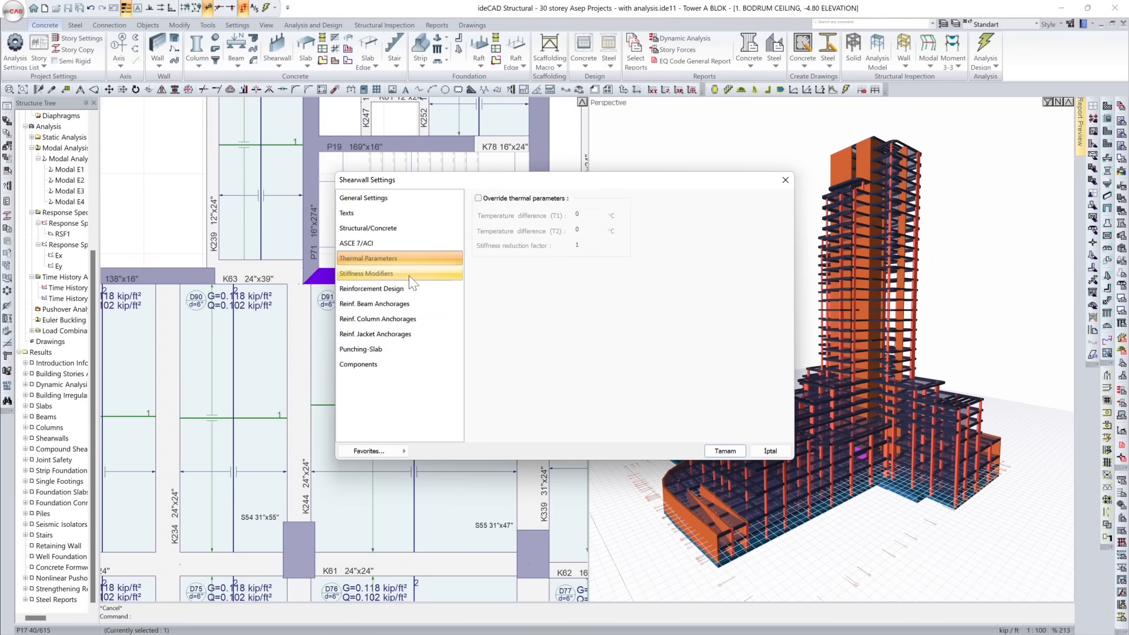